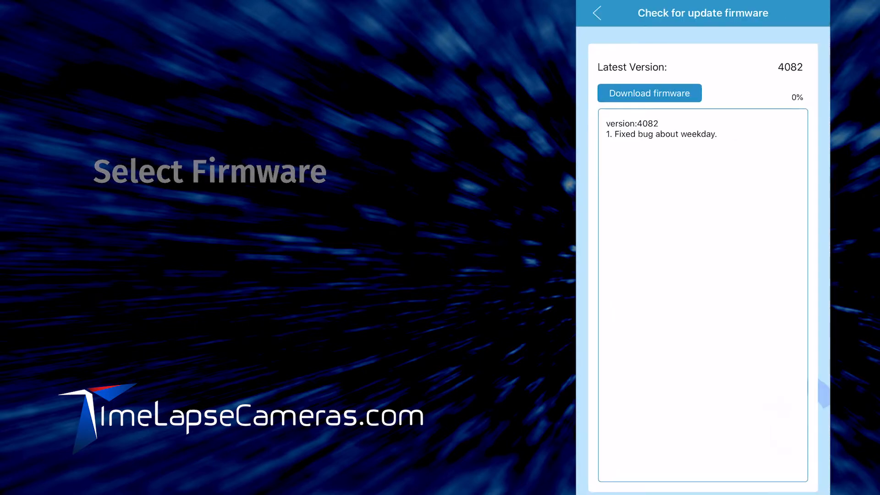
Download firmware 4082 to the phone and acknowledge the download-complete notice
{"action": "left_click", "coordinate": [648, 94]}
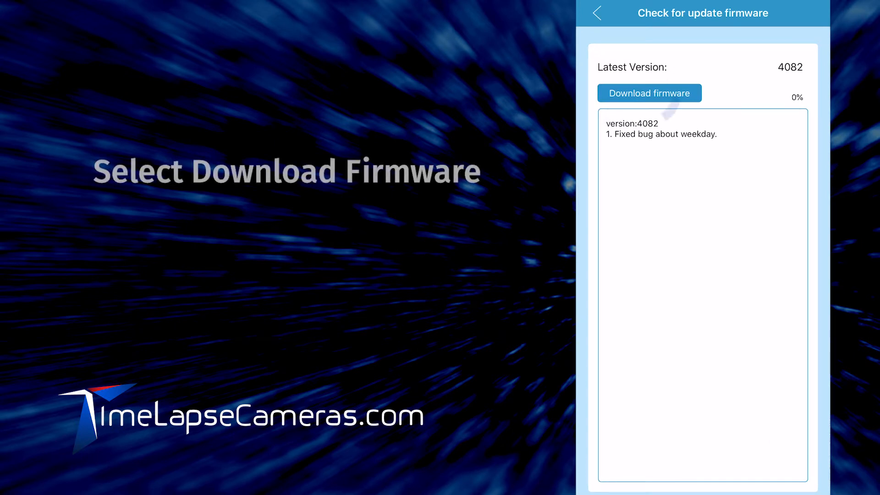
{"action": "left_click", "coordinate": [649, 93]}
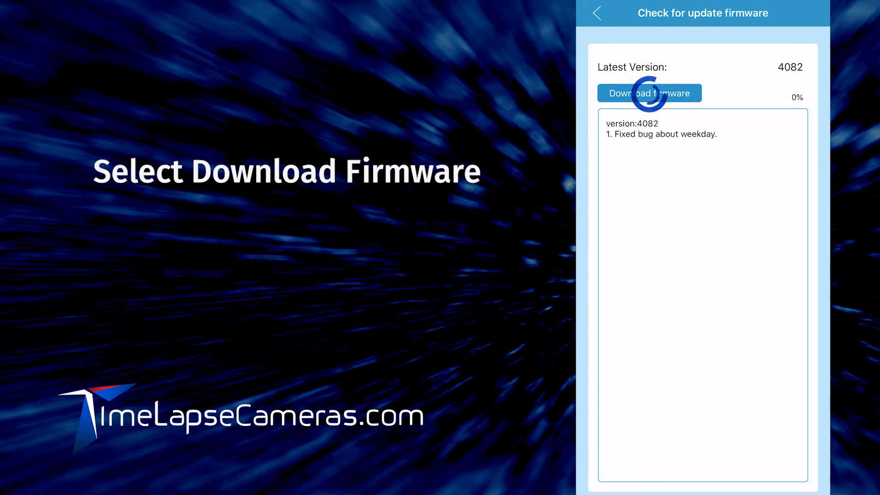
{"action": "left_click", "coordinate": [648, 94]}
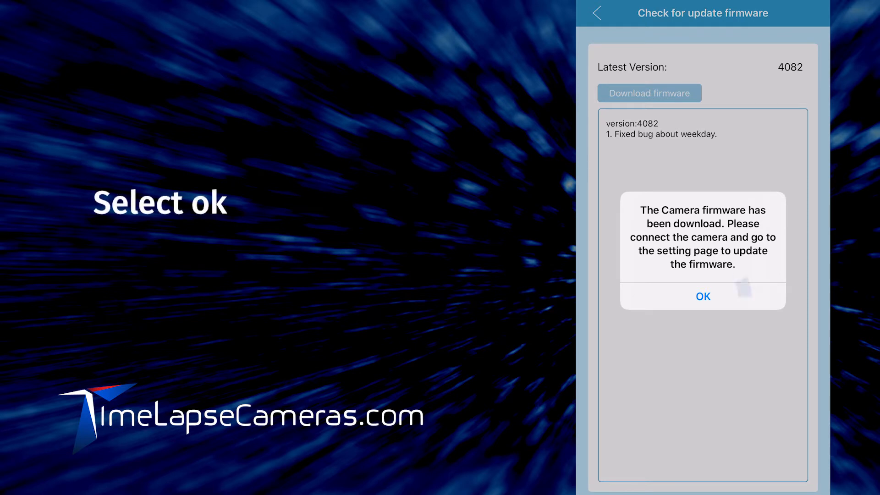
{"action": "left_click", "coordinate": [703, 296]}
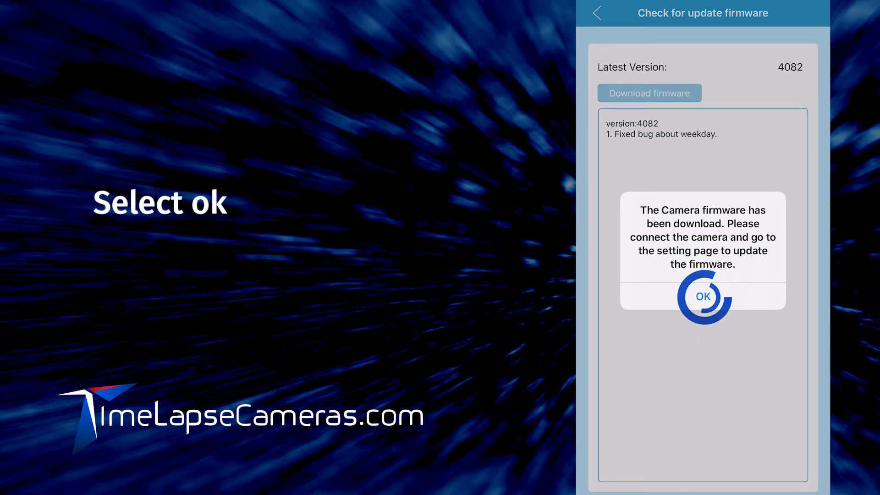
{"action": "left_click", "coordinate": [702, 296]}
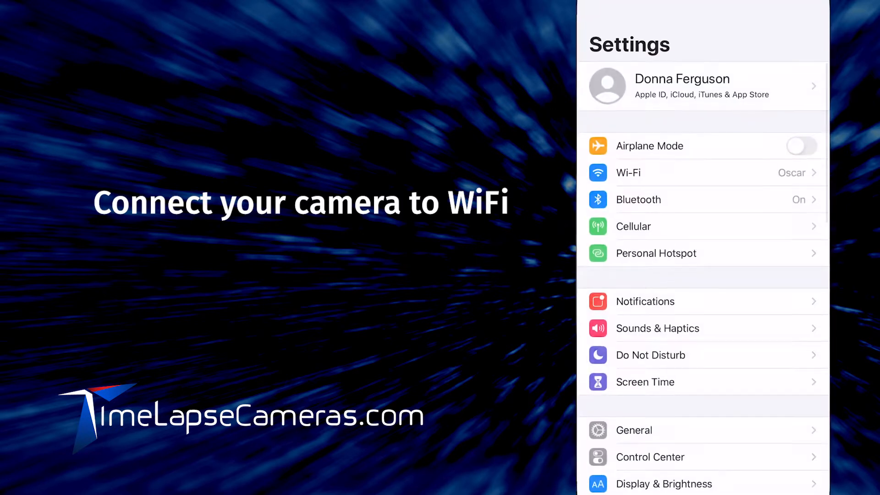
Join the camera's ATL200 Wi-Fi network from iOS Settings
{"action": "left_click", "coordinate": [627, 172]}
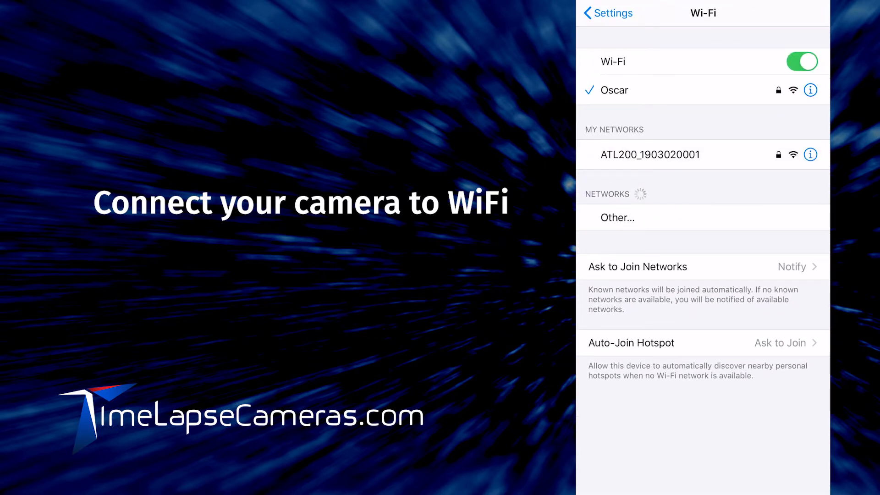
{"action": "left_click", "coordinate": [650, 154]}
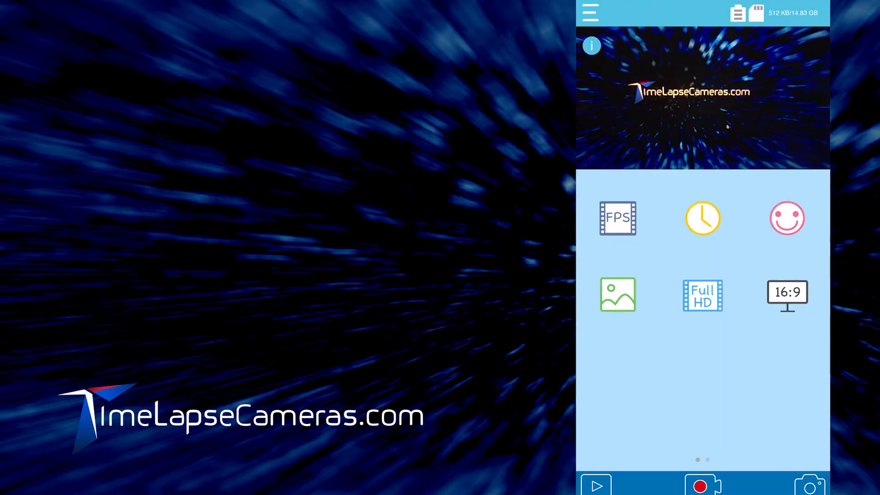
Launch FW UPGRADE from Afidus Settings and confirm upgrading the camera from 3929 to 4082
{"action": "left_click", "coordinate": [589, 12]}
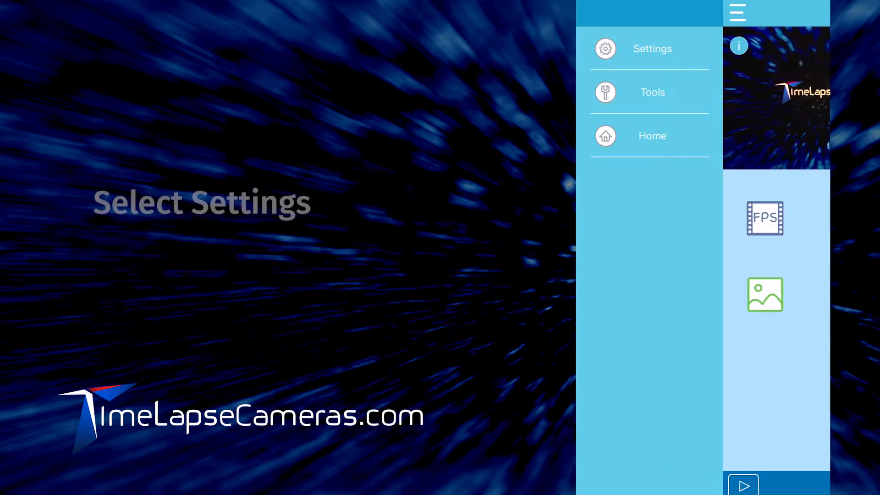
{"action": "left_click", "coordinate": [650, 49]}
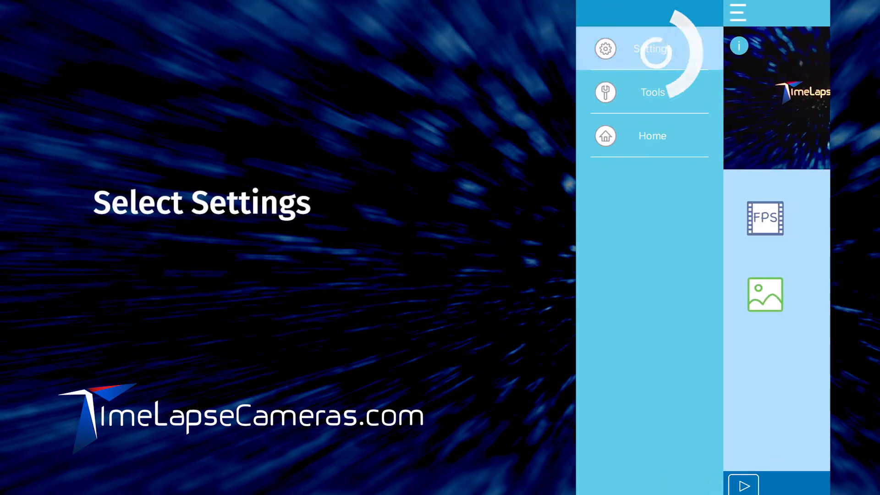
{"action": "left_click", "coordinate": [651, 48]}
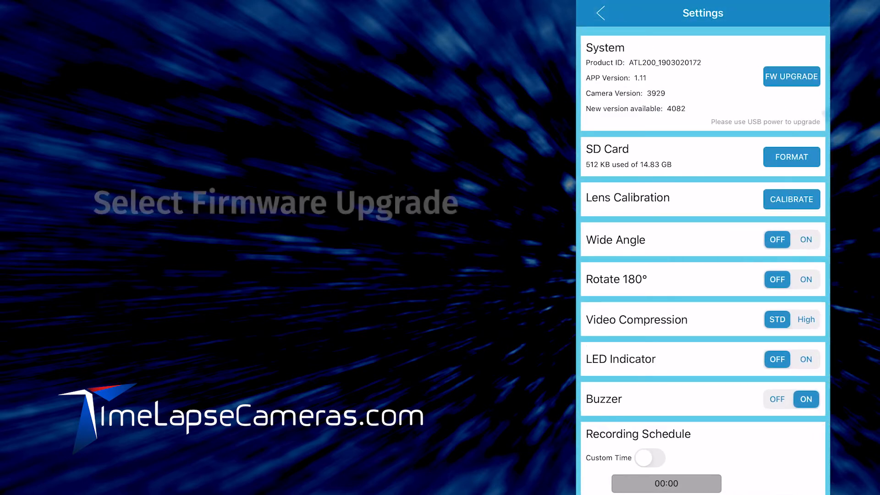
{"action": "left_click", "coordinate": [790, 76]}
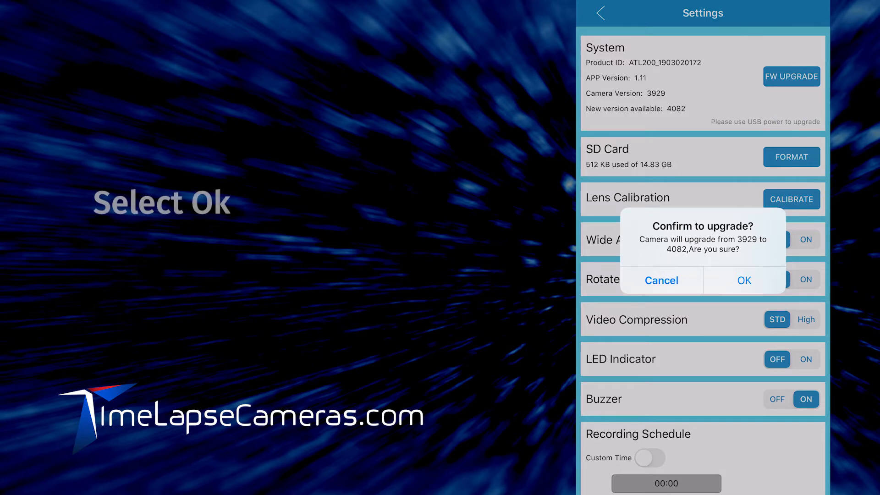
{"action": "left_click", "coordinate": [743, 280]}
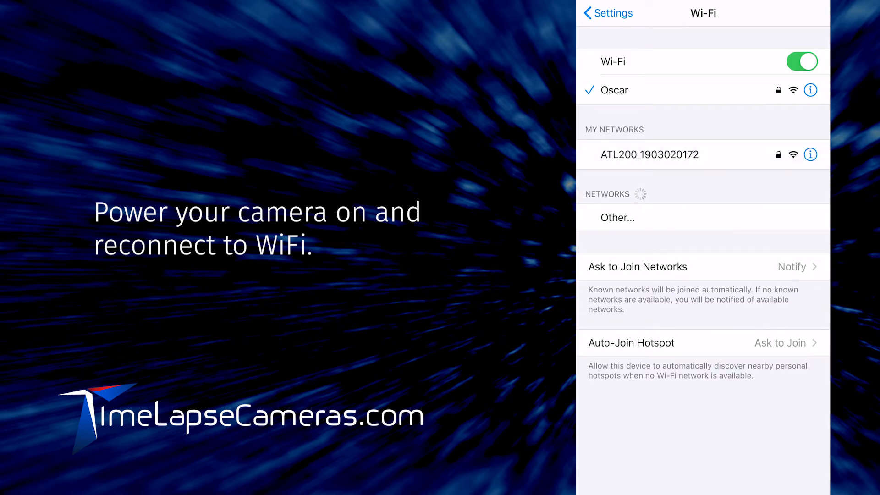
Rejoin the camera's ATL200 Wi-Fi network after it powers back on
{"action": "left_click", "coordinate": [648, 154]}
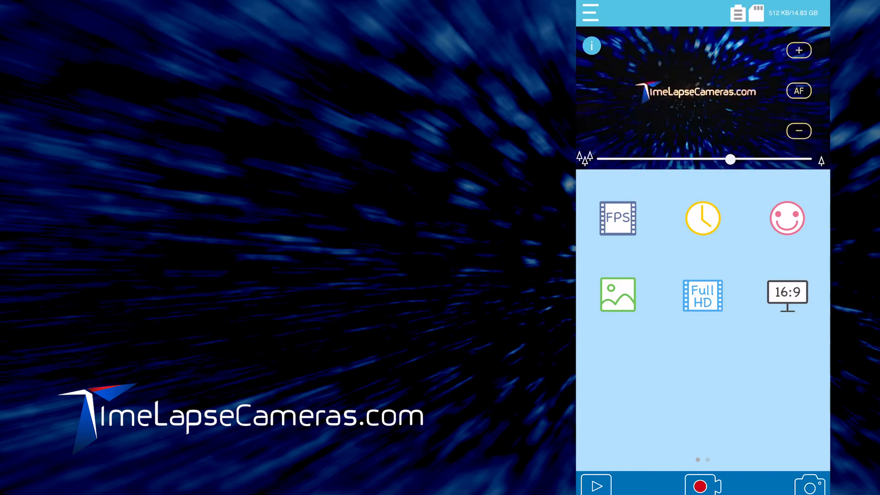
View Afidus Settings showing Camera Version 4082 after the upgrade
{"action": "left_click", "coordinate": [589, 12]}
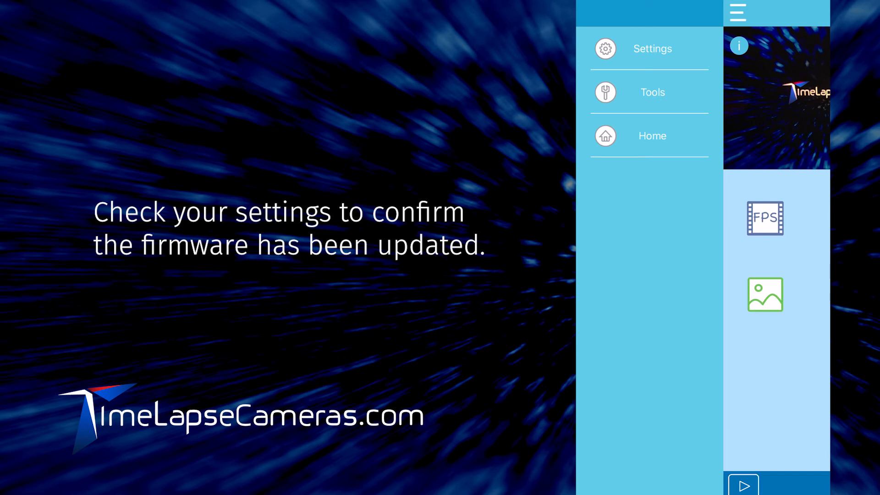
{"action": "left_click", "coordinate": [650, 49]}
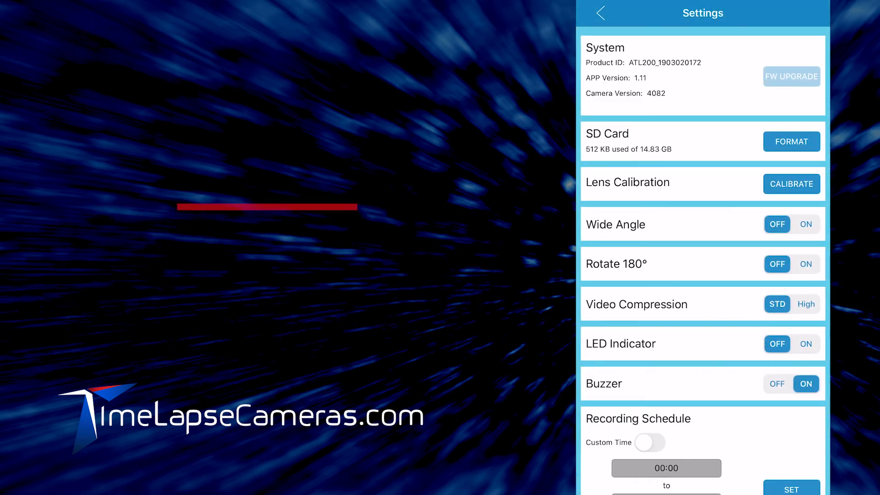
{"action": "left_click", "coordinate": [791, 76]}
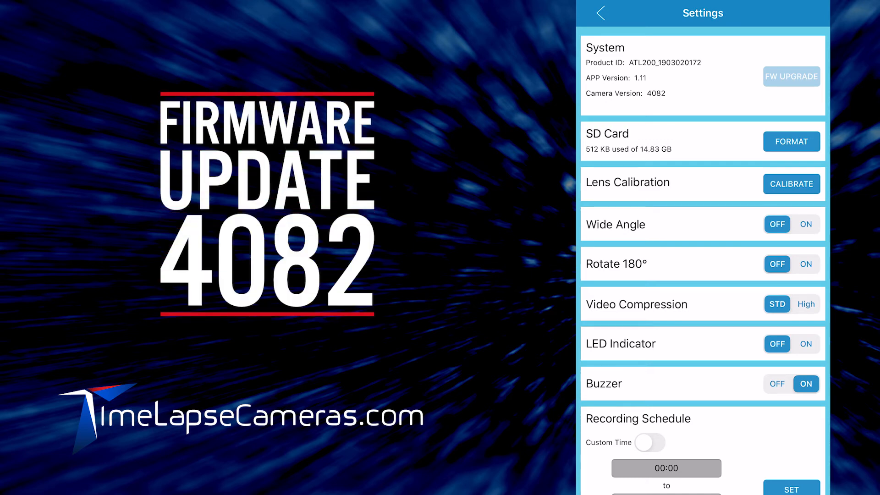